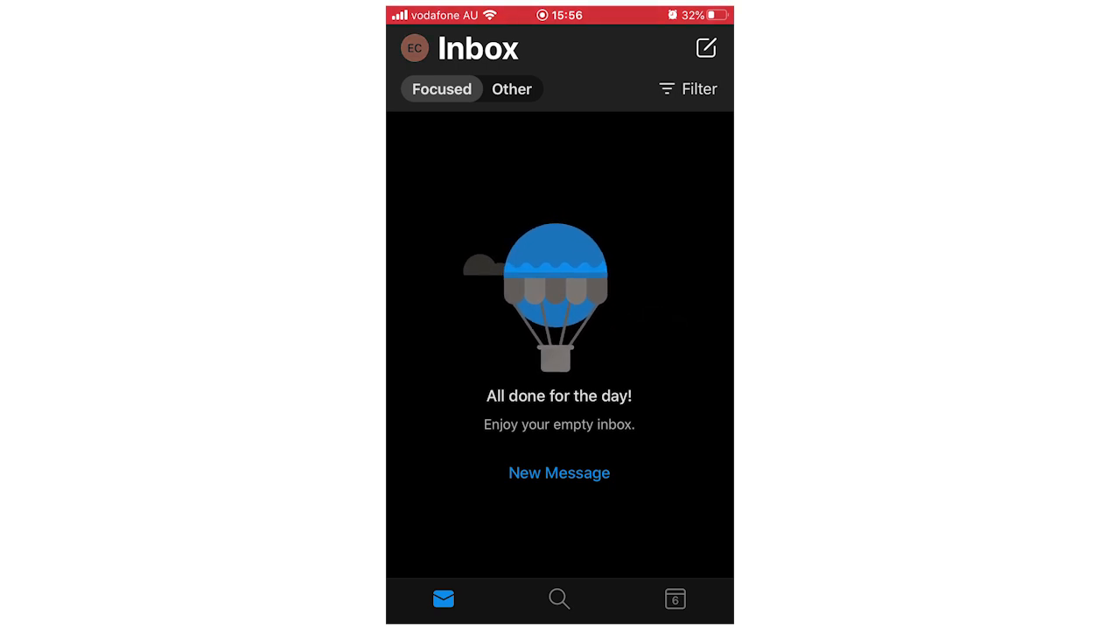
Open the account and folder side pane from the avatar on the empty Inbox
left_click(413, 48)
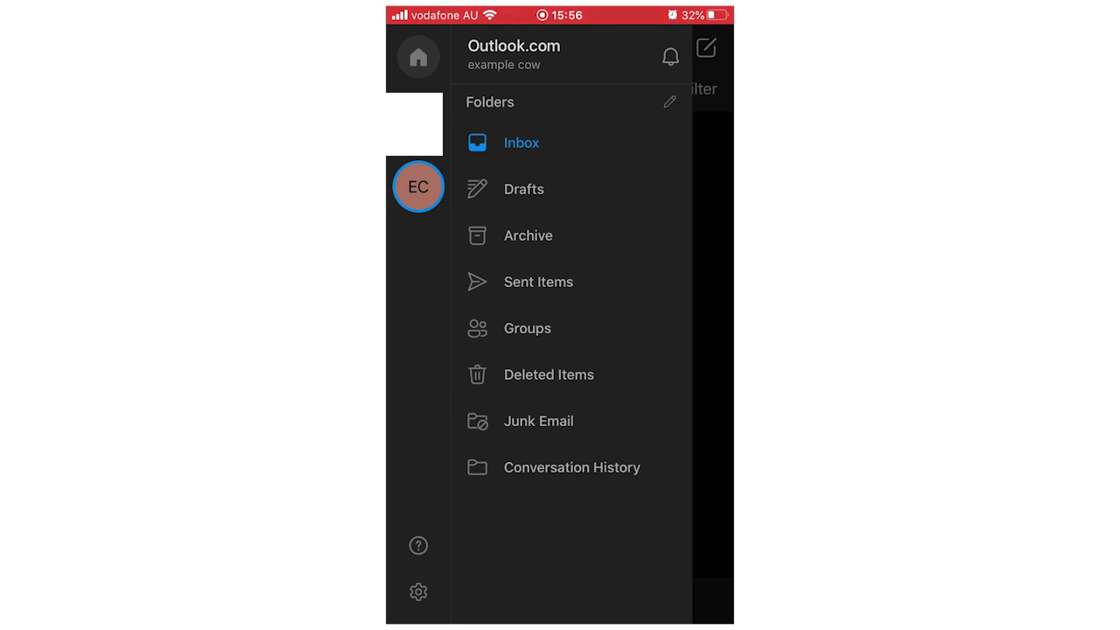
Open Settings from the side pane to reach the Outlook.com account's settings
left_click(418, 593)
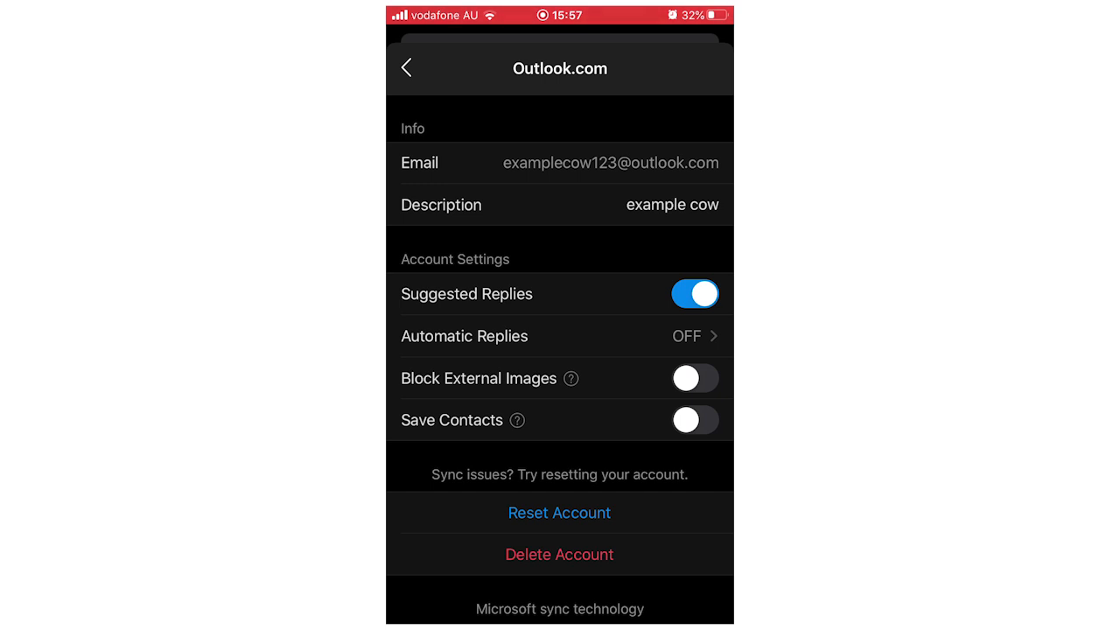
Delete the Outlook.com account and confirm its removal from this device
left_click(559, 554)
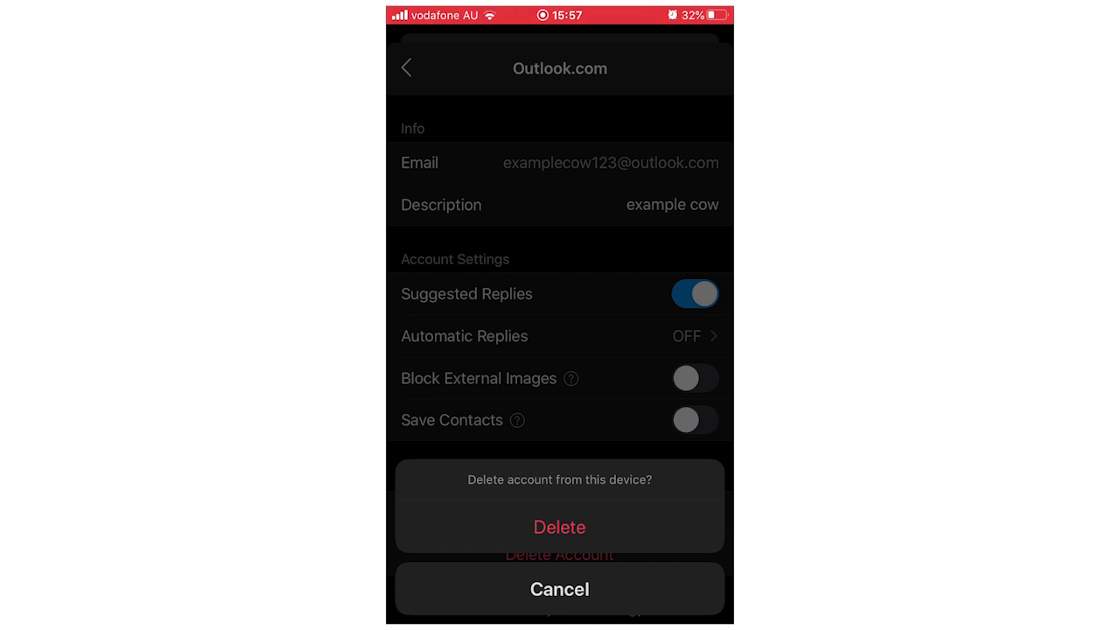
left_click(559, 527)
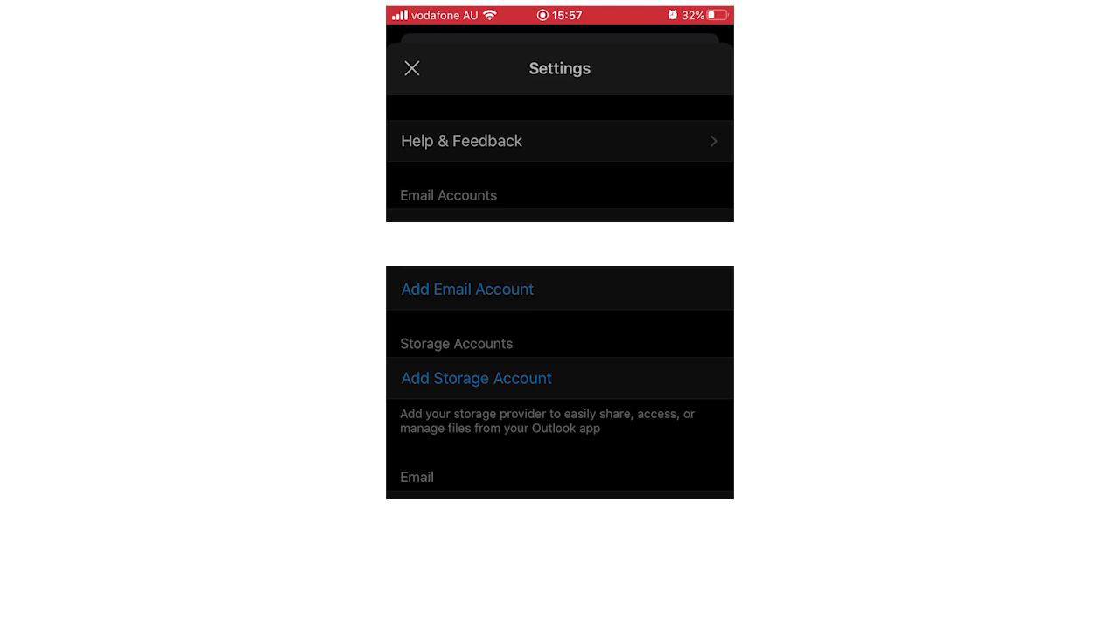
left_click(467, 289)
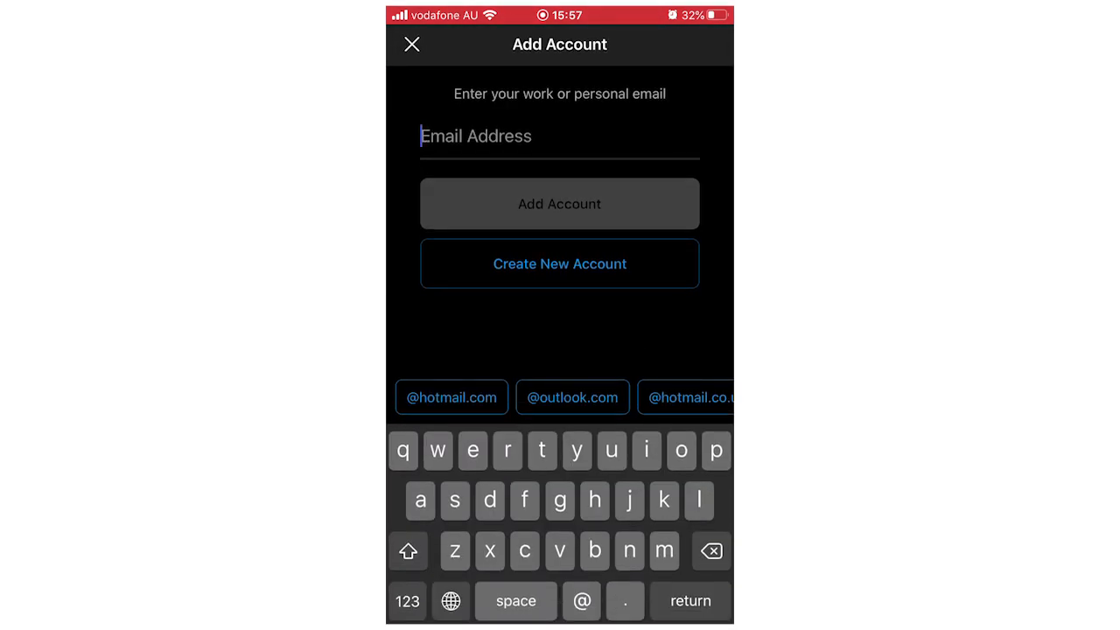
type("examplecow")
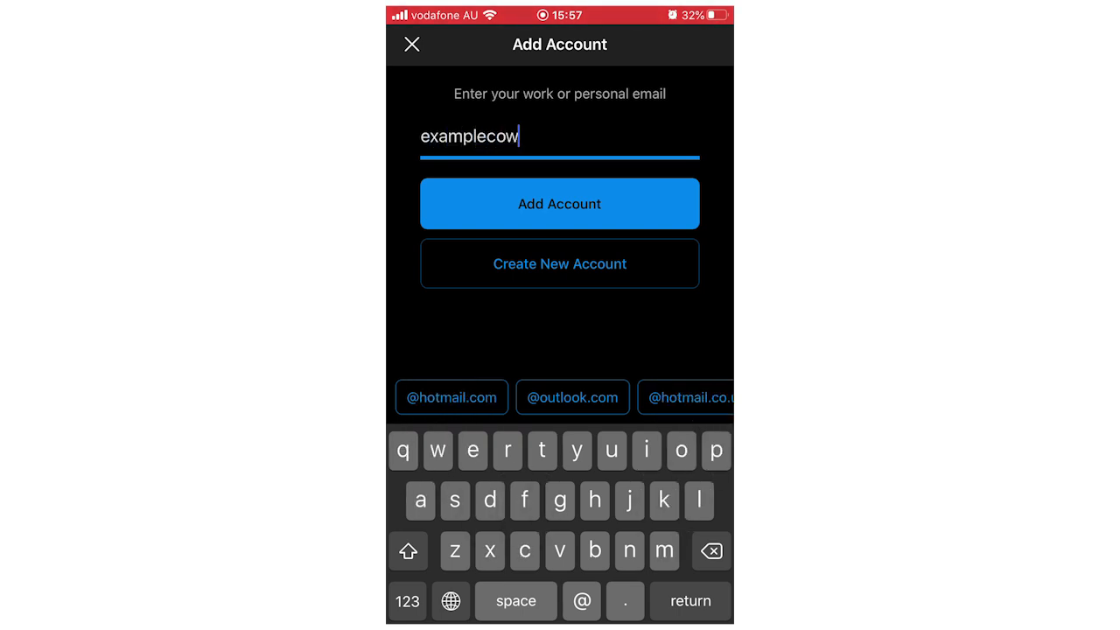
left_click(571, 397)
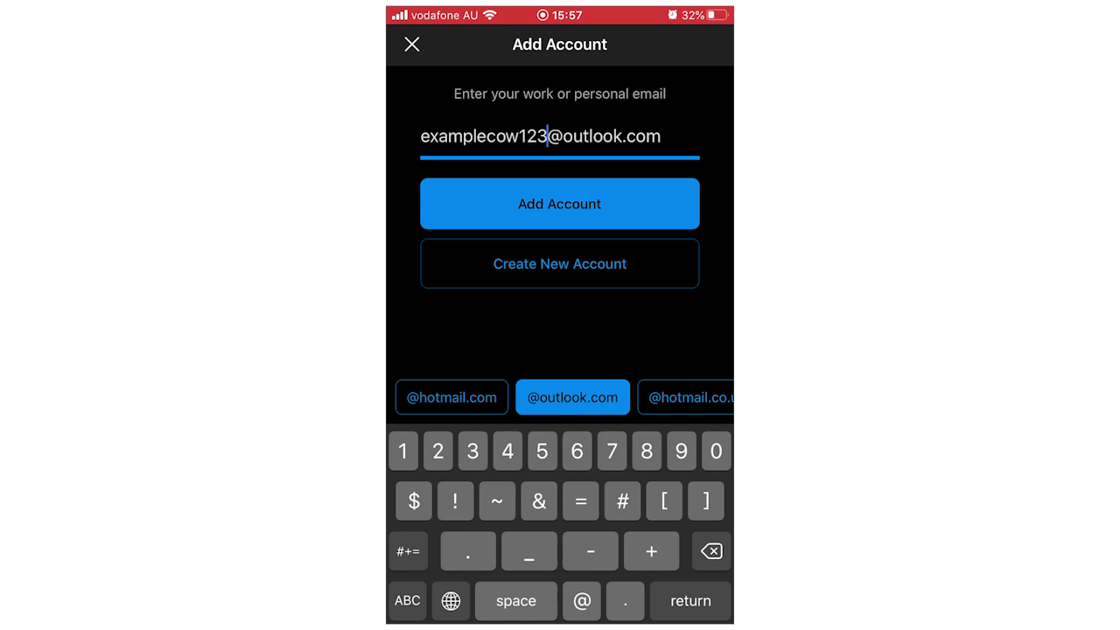
left_click(559, 203)
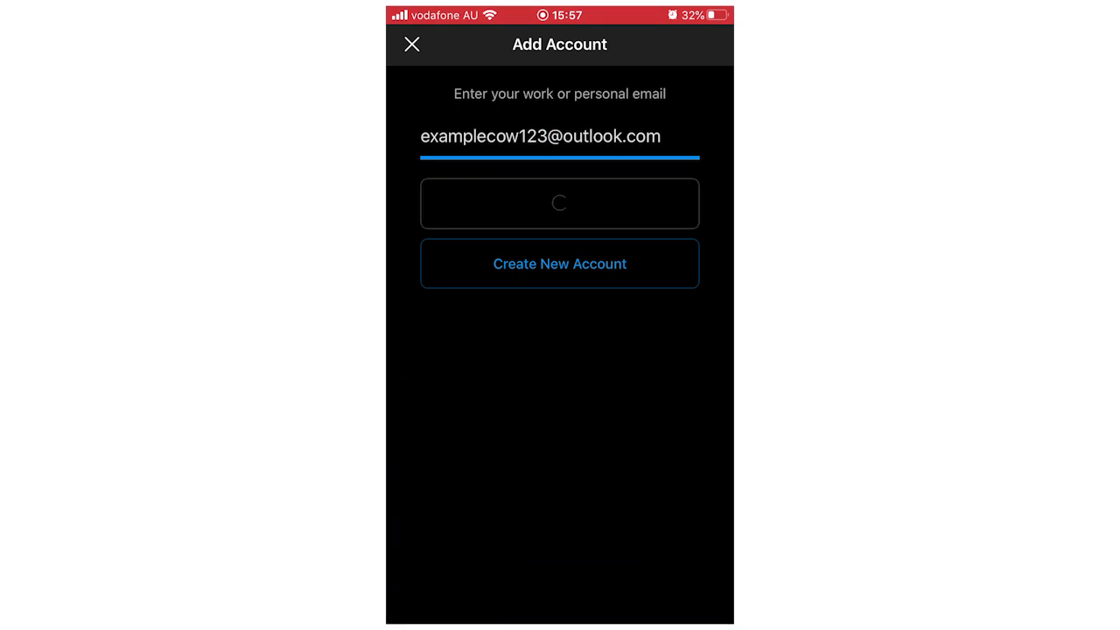